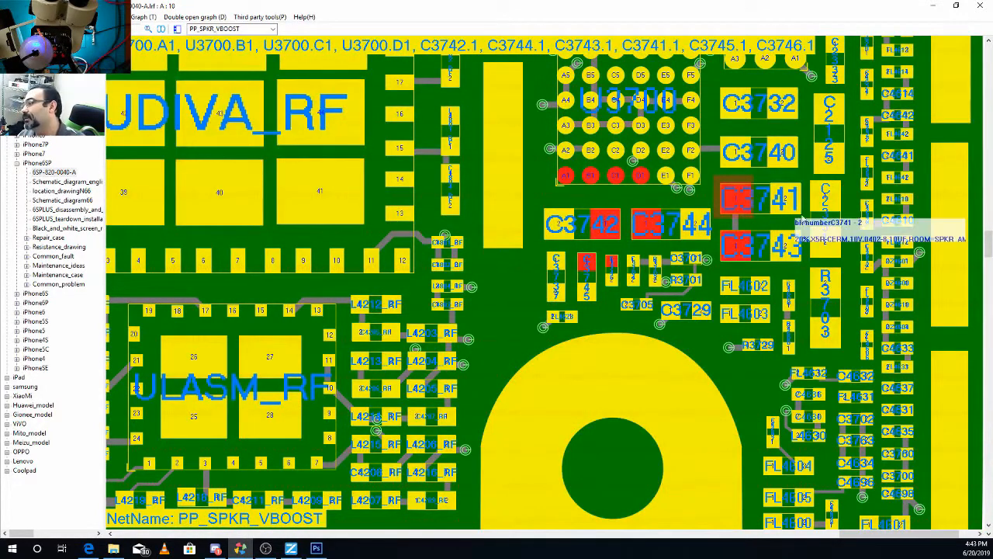
mouse_move(842, 210)
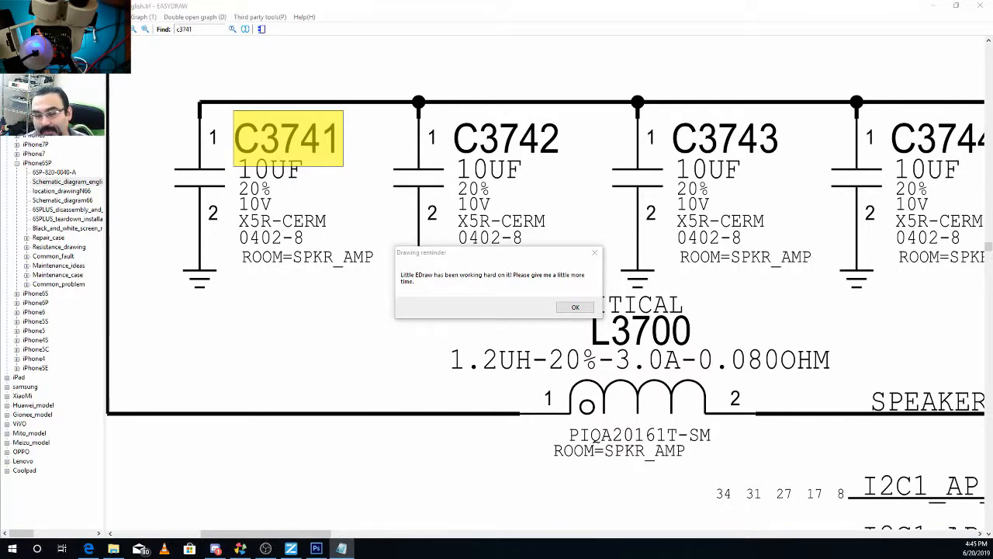
Dismiss the Drawing reminder so the schematic shows C3741 highlighted in the speaker amp section
left_click(575, 306)
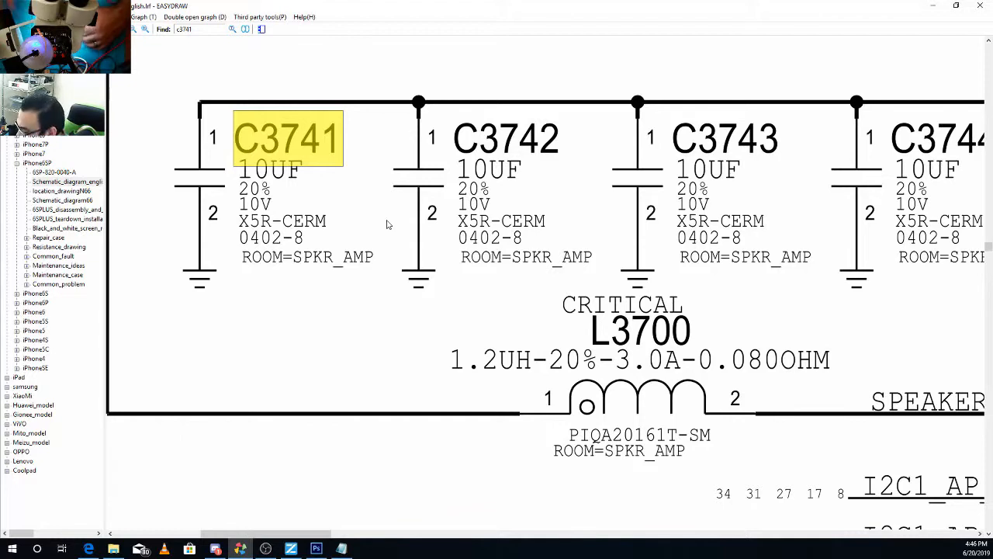